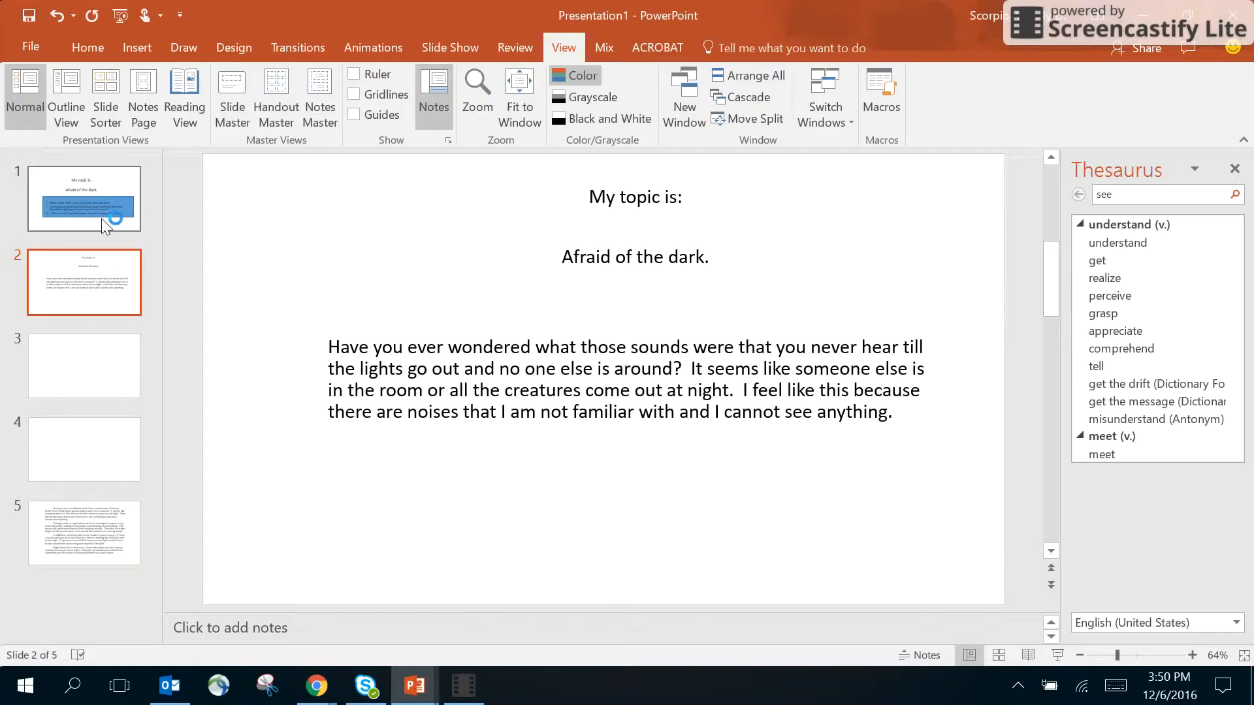
click(84, 199)
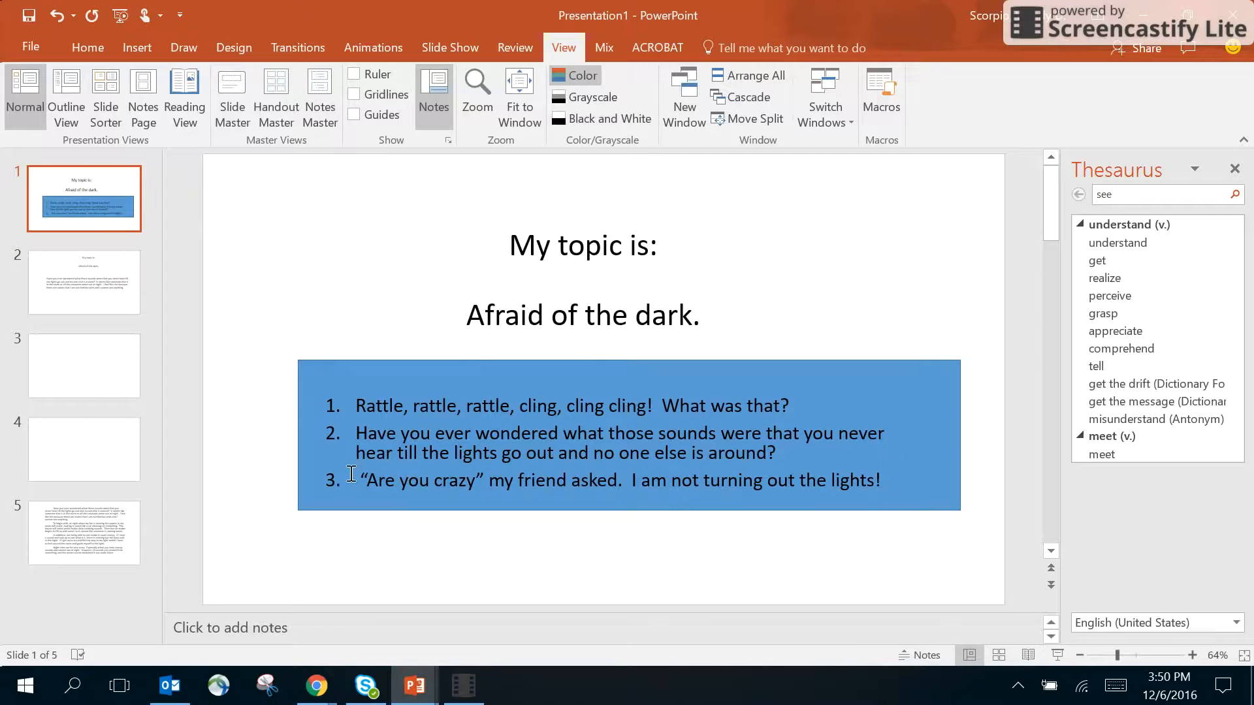
mouse_move(354, 433)
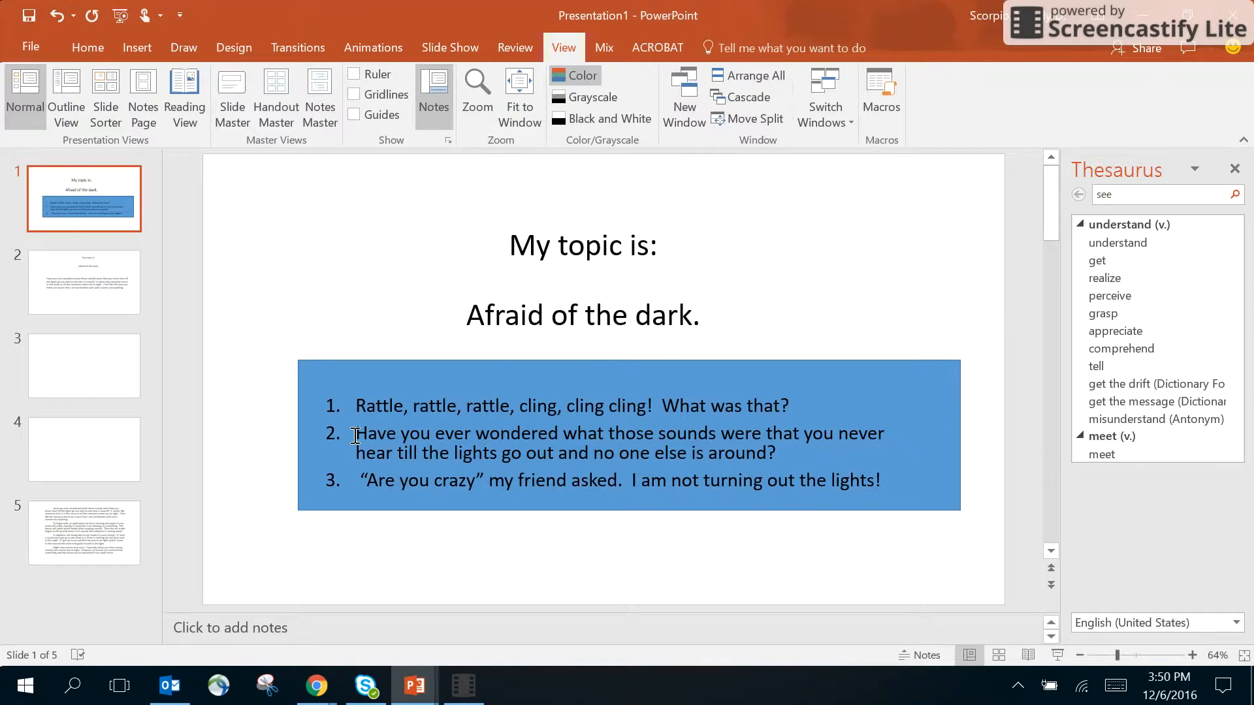
click(84, 283)
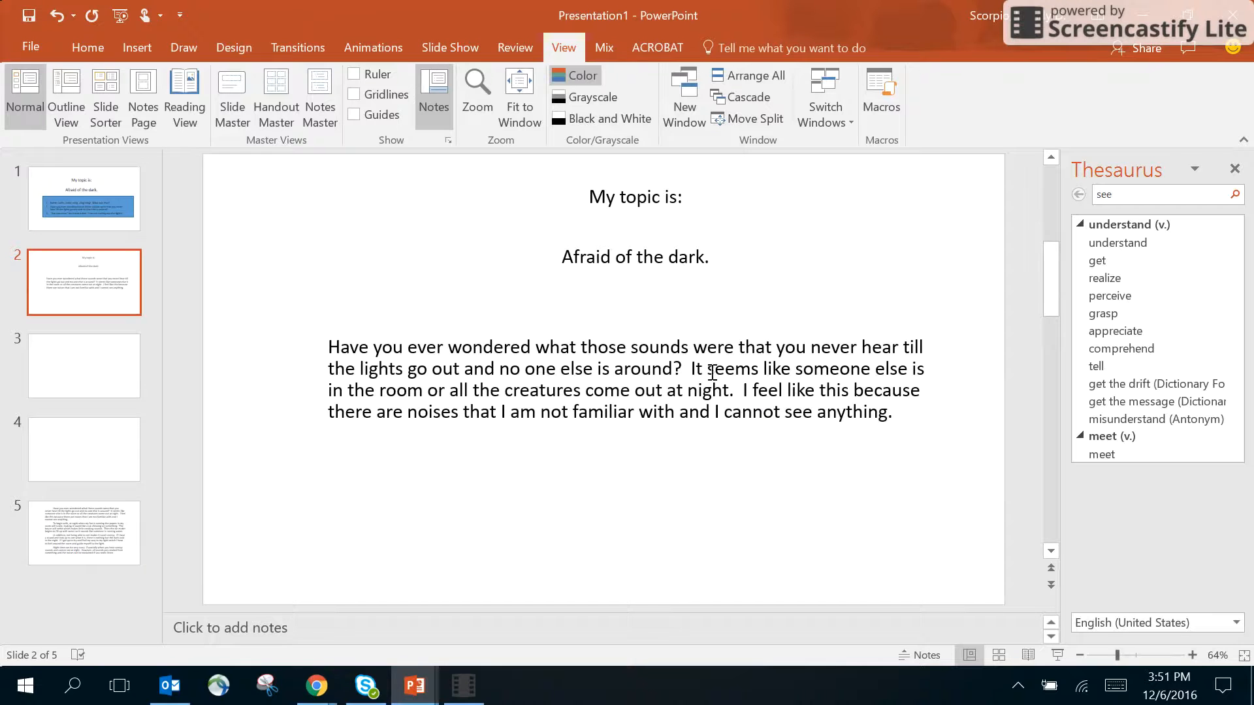
click(632, 369)
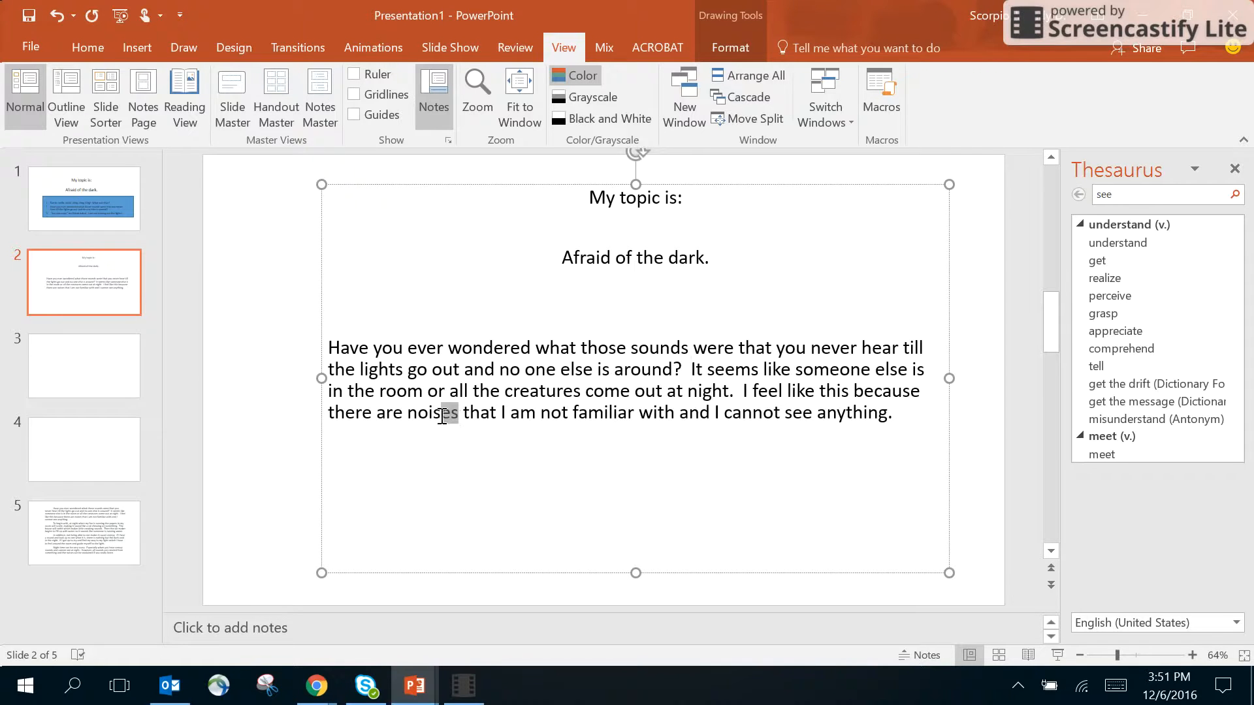
double_click(433, 413)
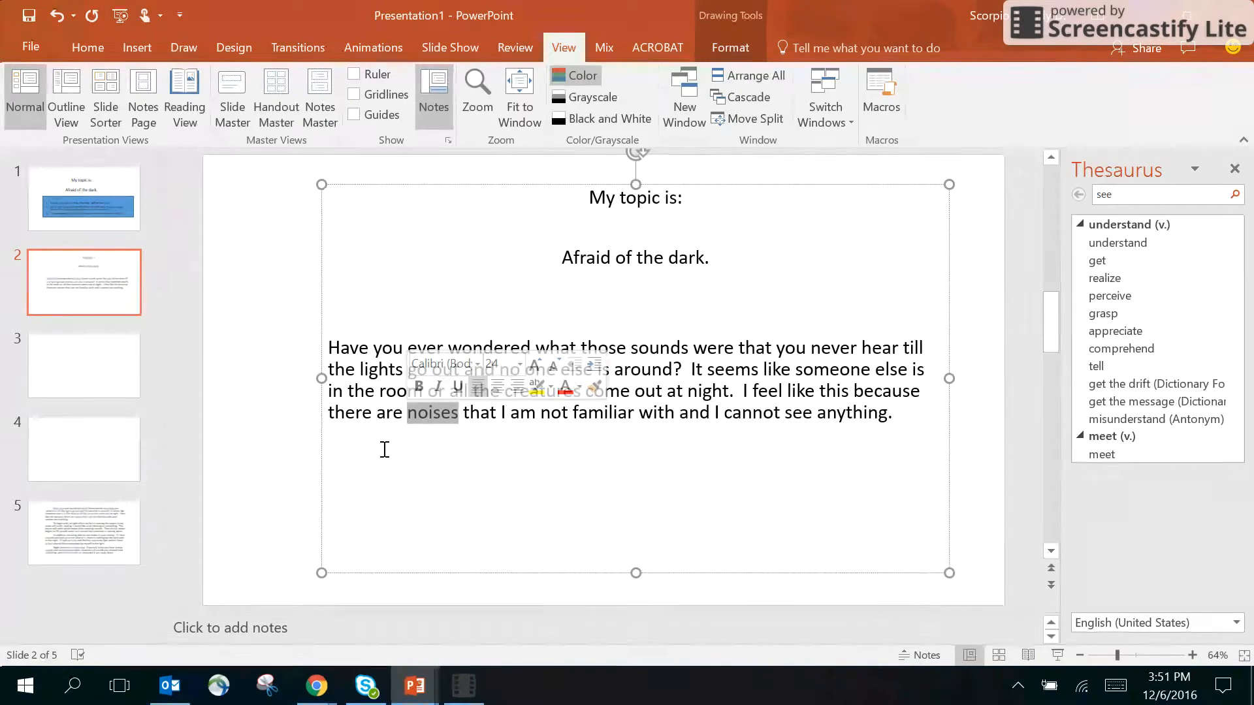
mouse_move(820, 361)
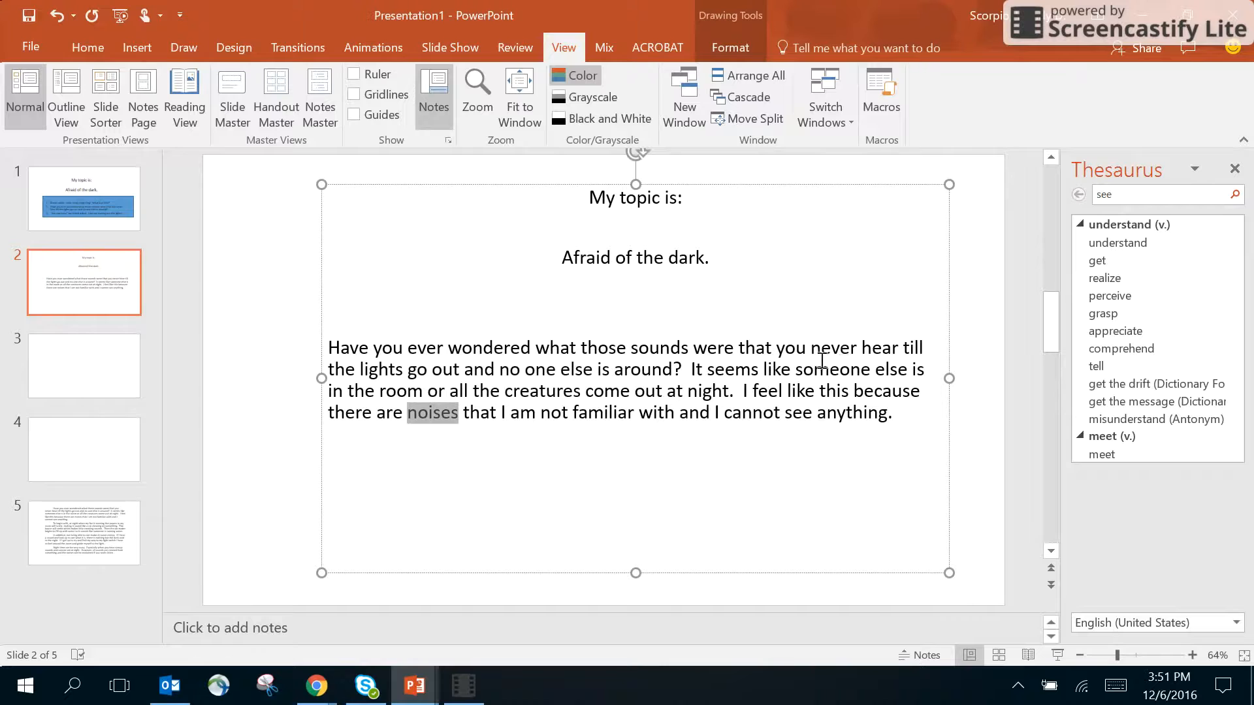
double_click(798, 413)
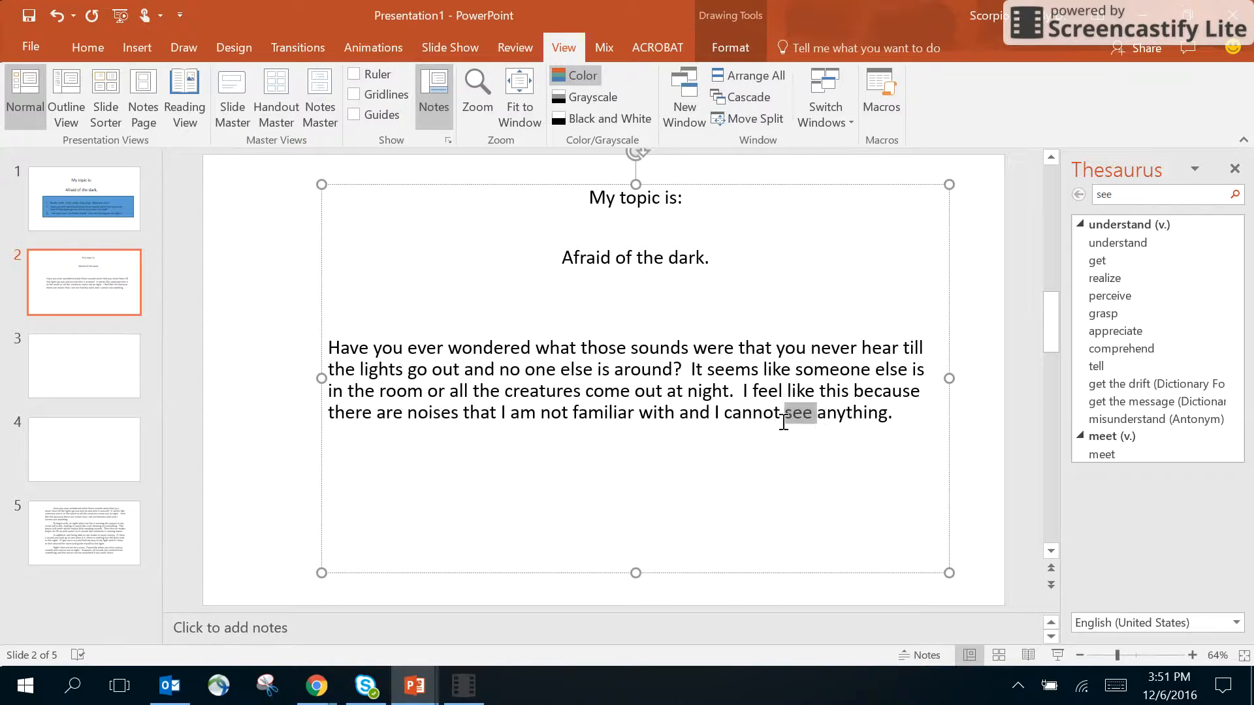
double_click(797, 412)
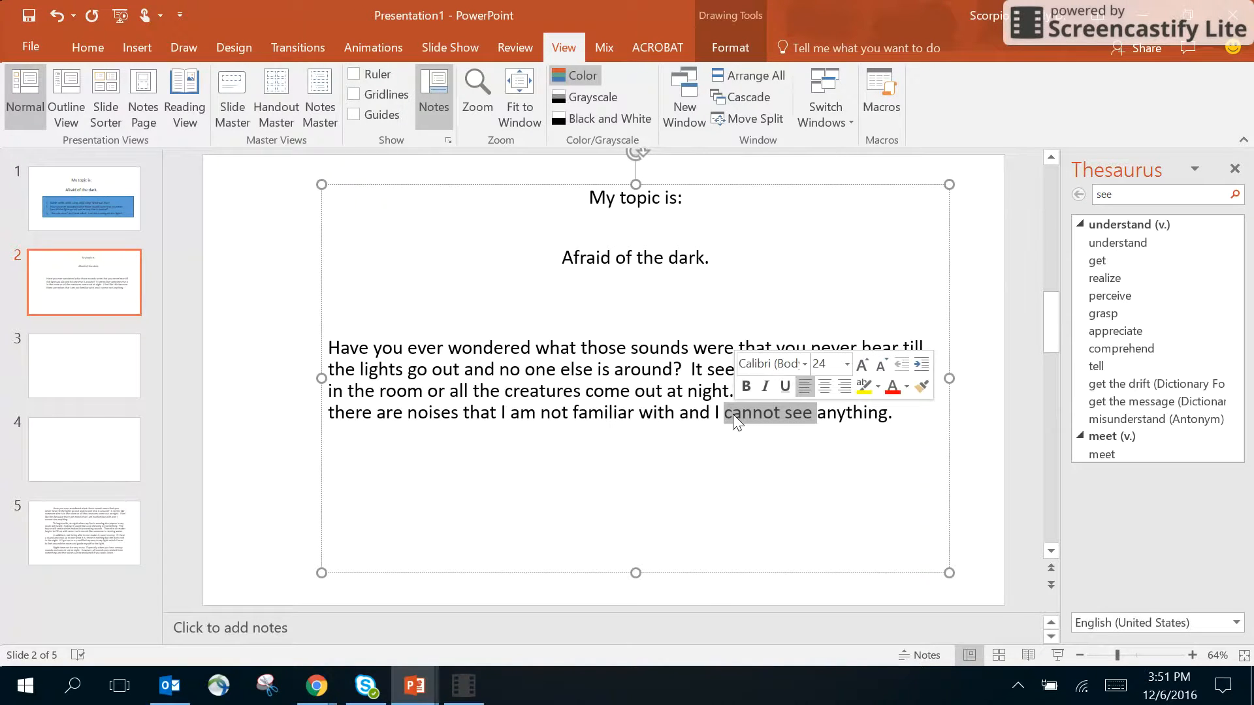
click(686, 369)
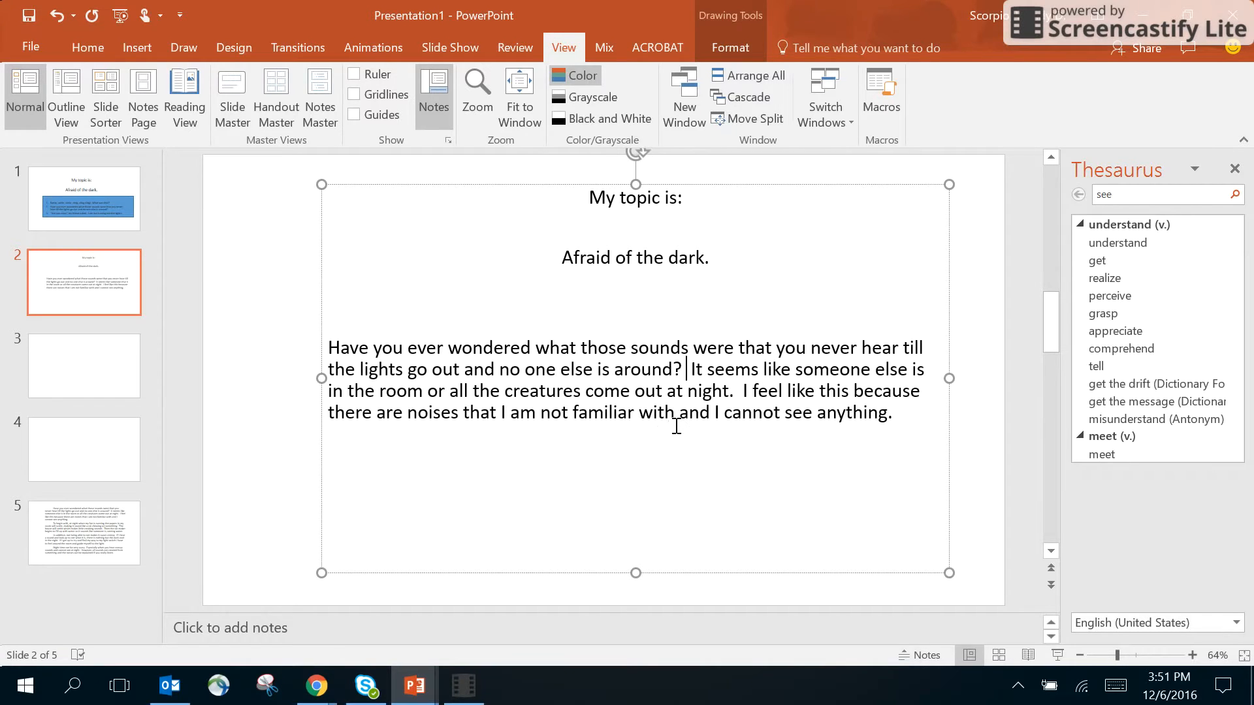
mouse_move(468, 402)
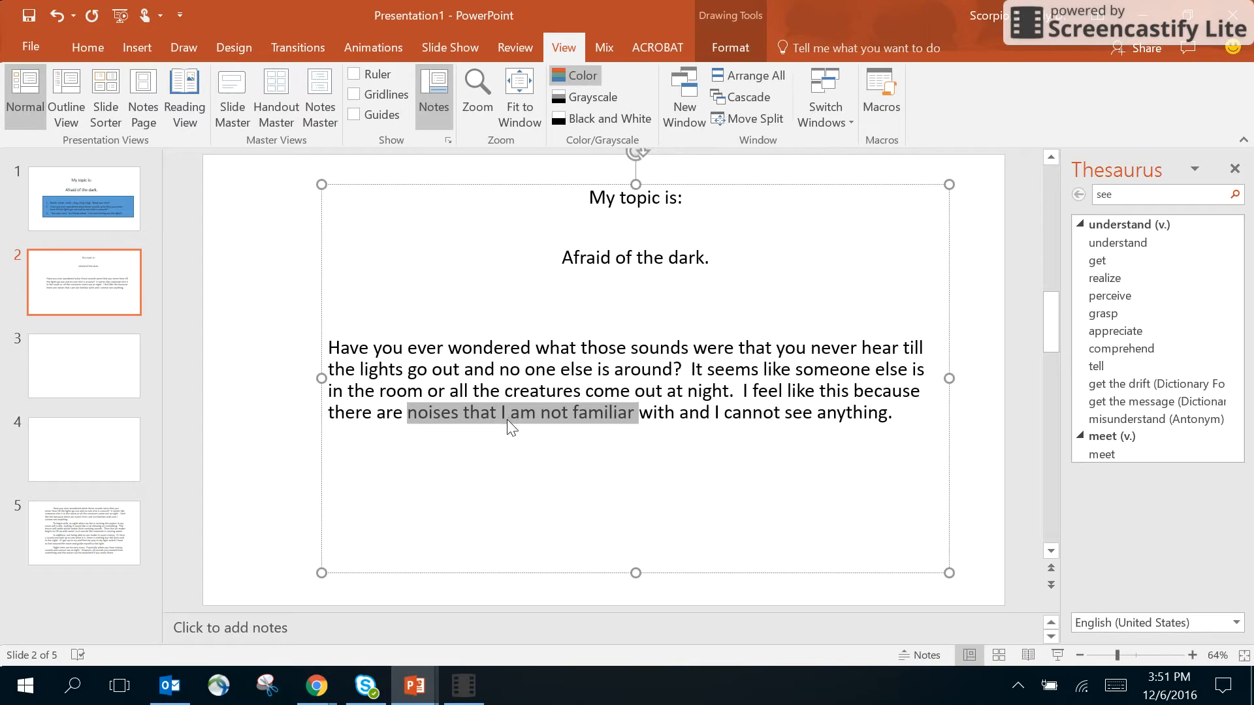
click(721, 412)
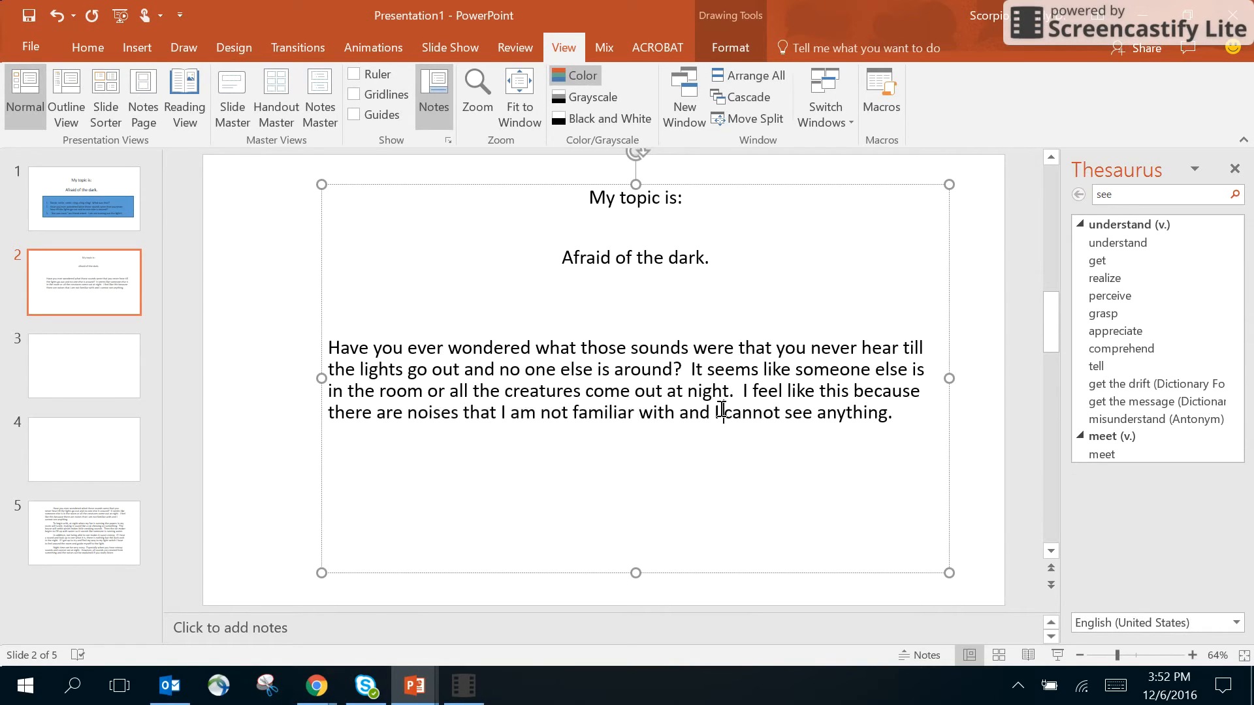